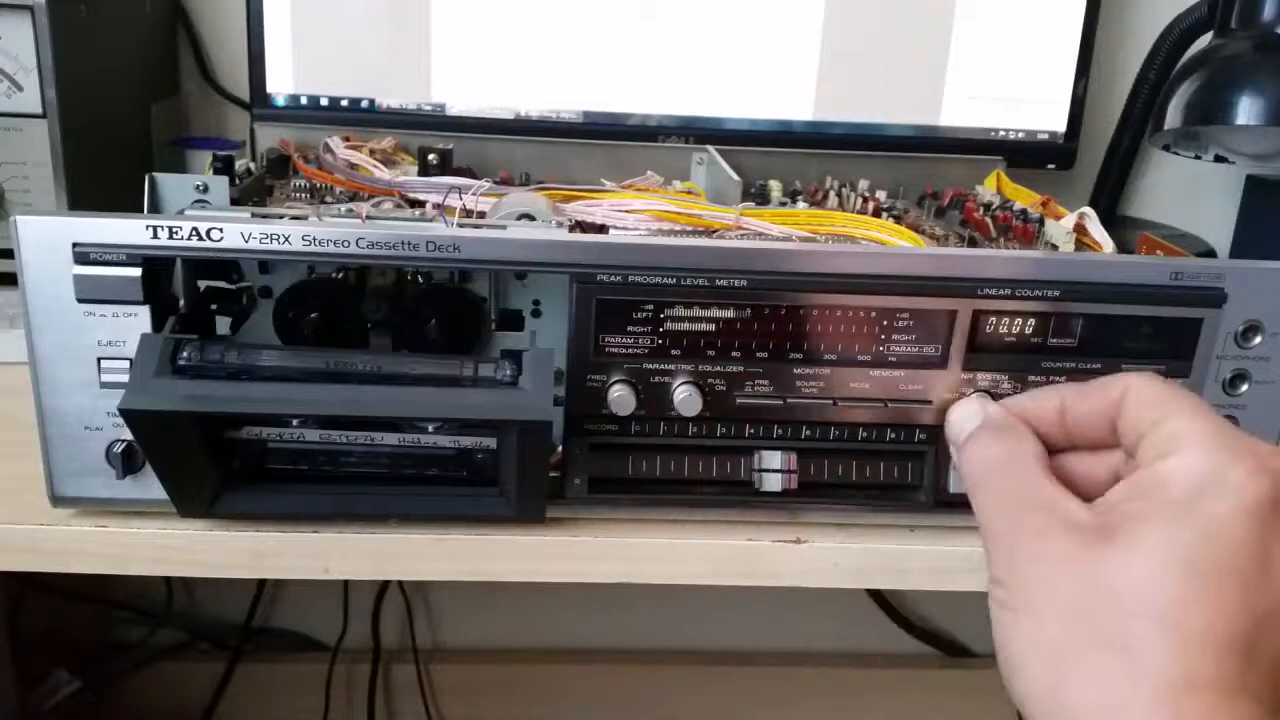
{"action": "left_click", "coordinate": [970, 390]}
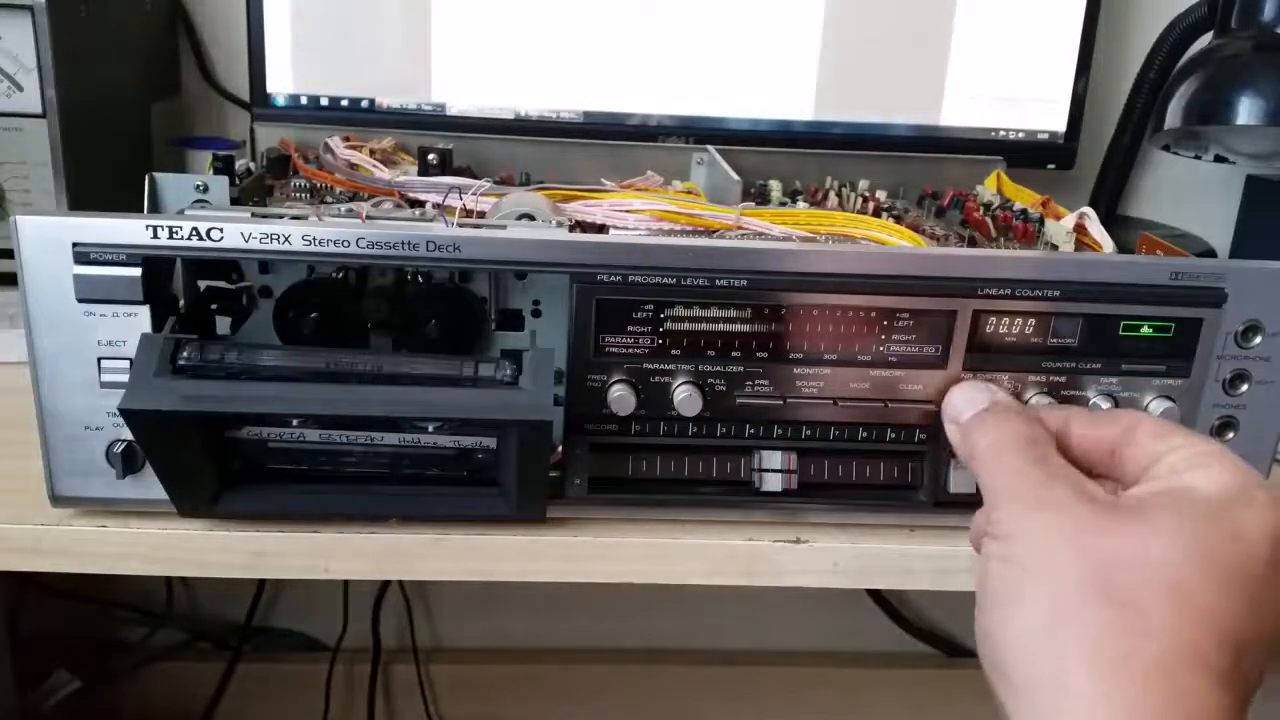